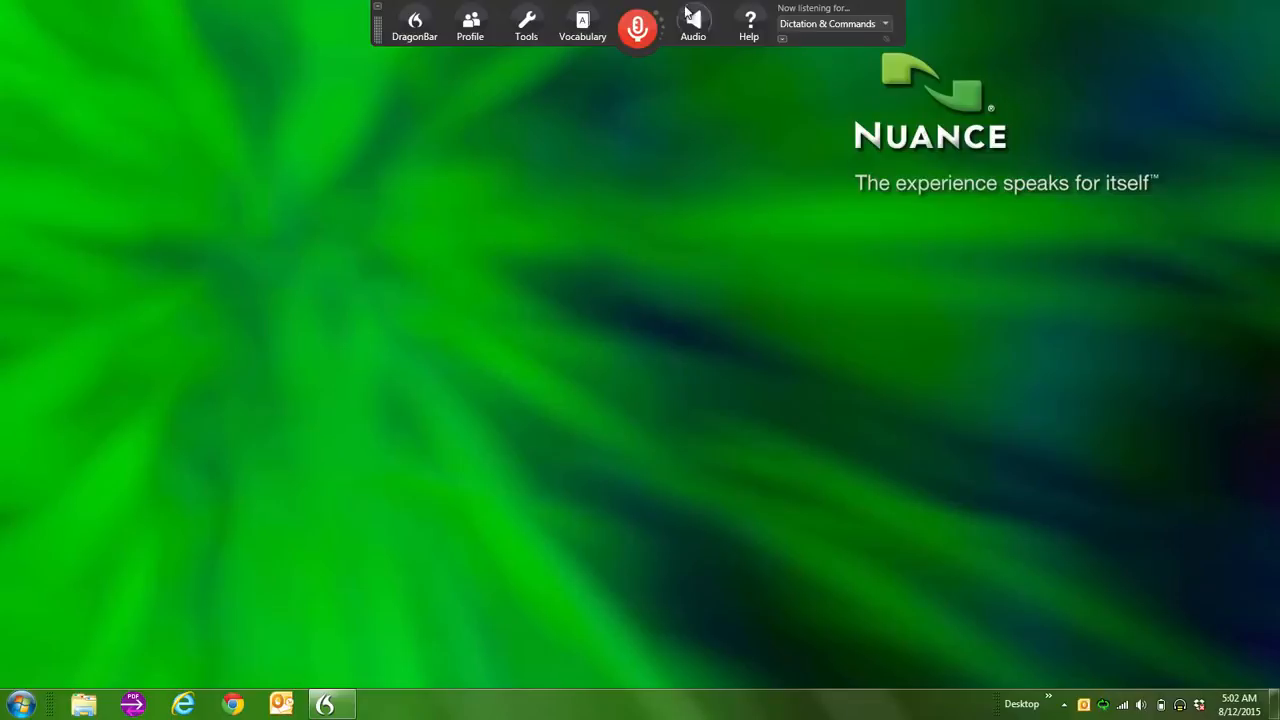
Show the Dragon Tools menu from the DragonBar.
click(526, 24)
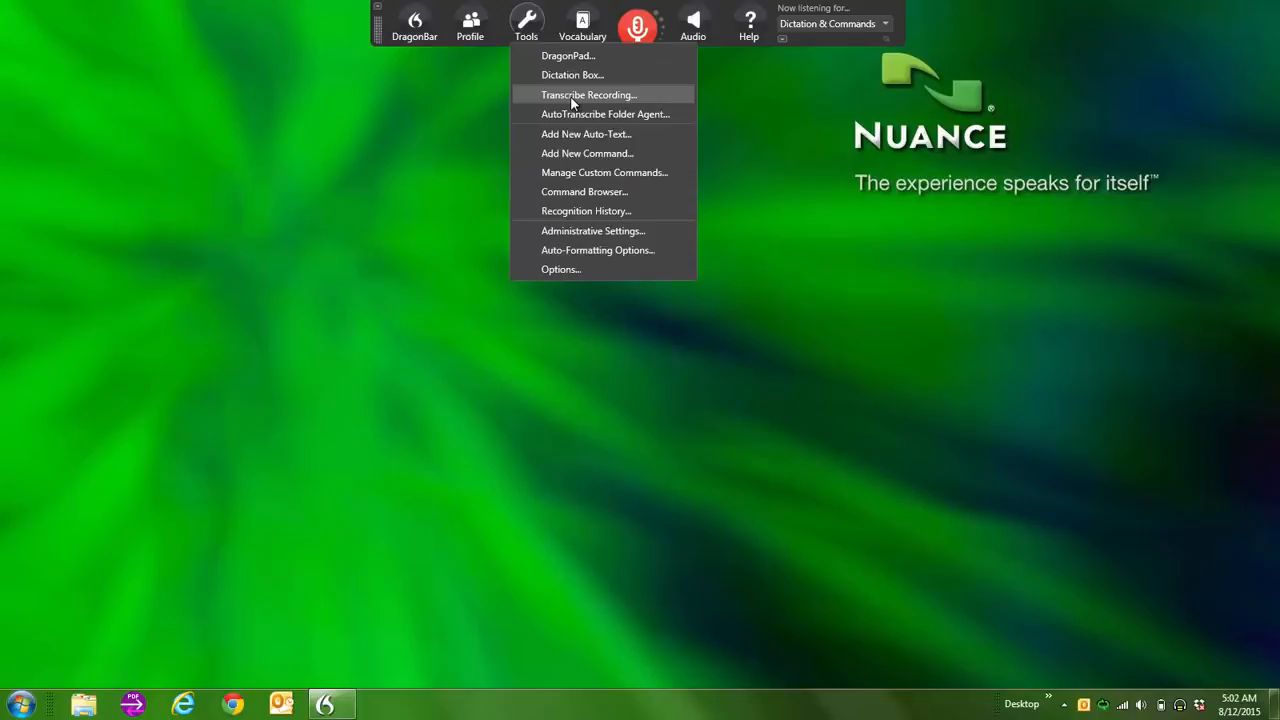
Start Transcribe Recording and choose DPM 0013_1_.DS2 as the input audio file.
click(588, 94)
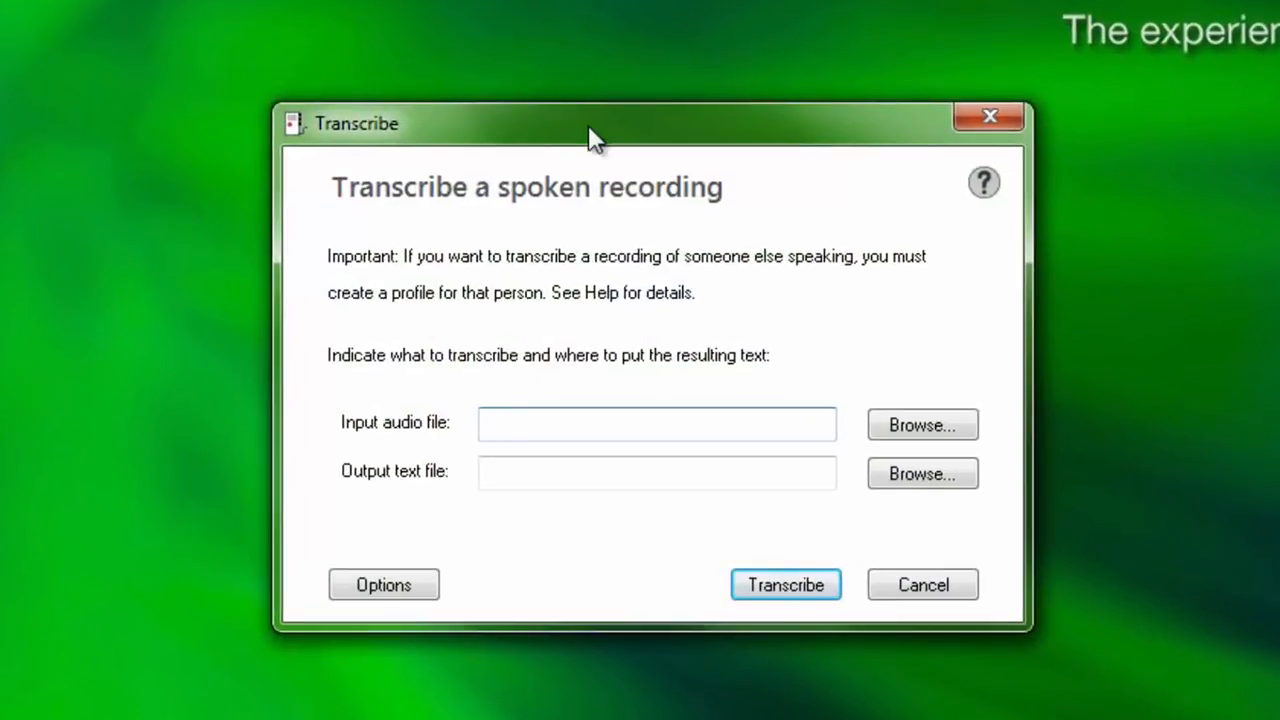
mouse_move(896, 360)
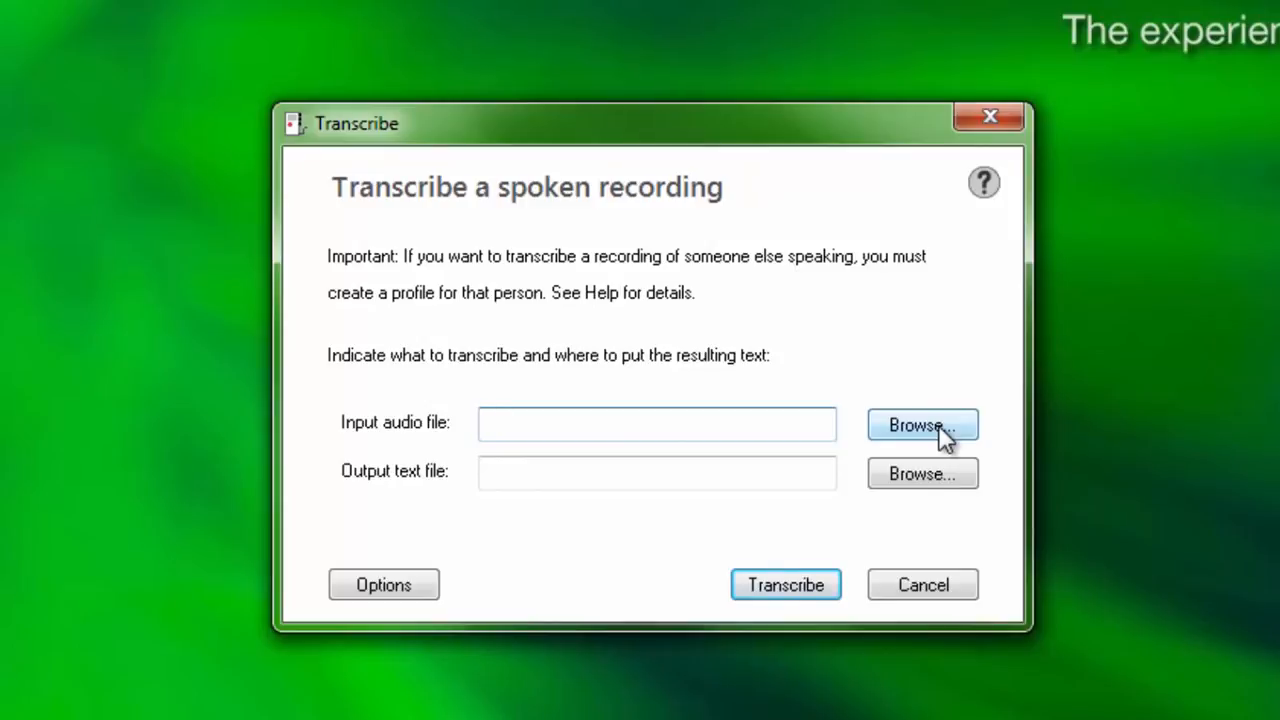
click(920, 424)
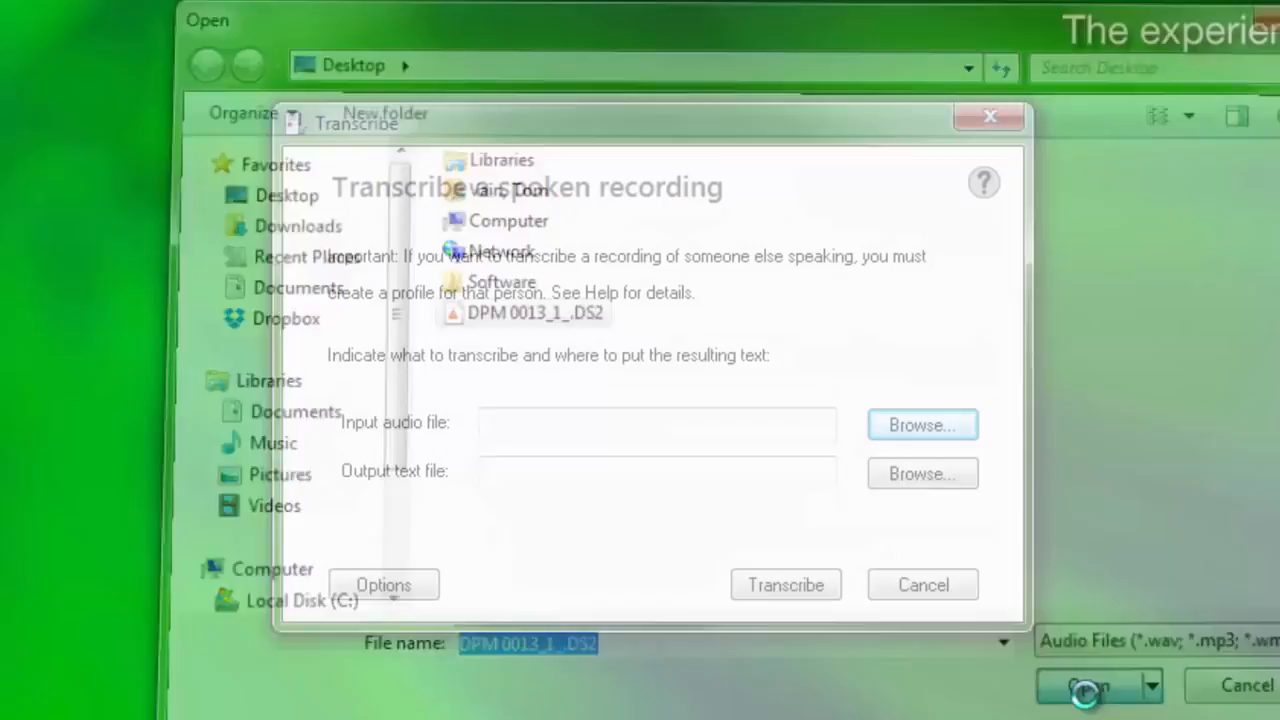
click(1088, 686)
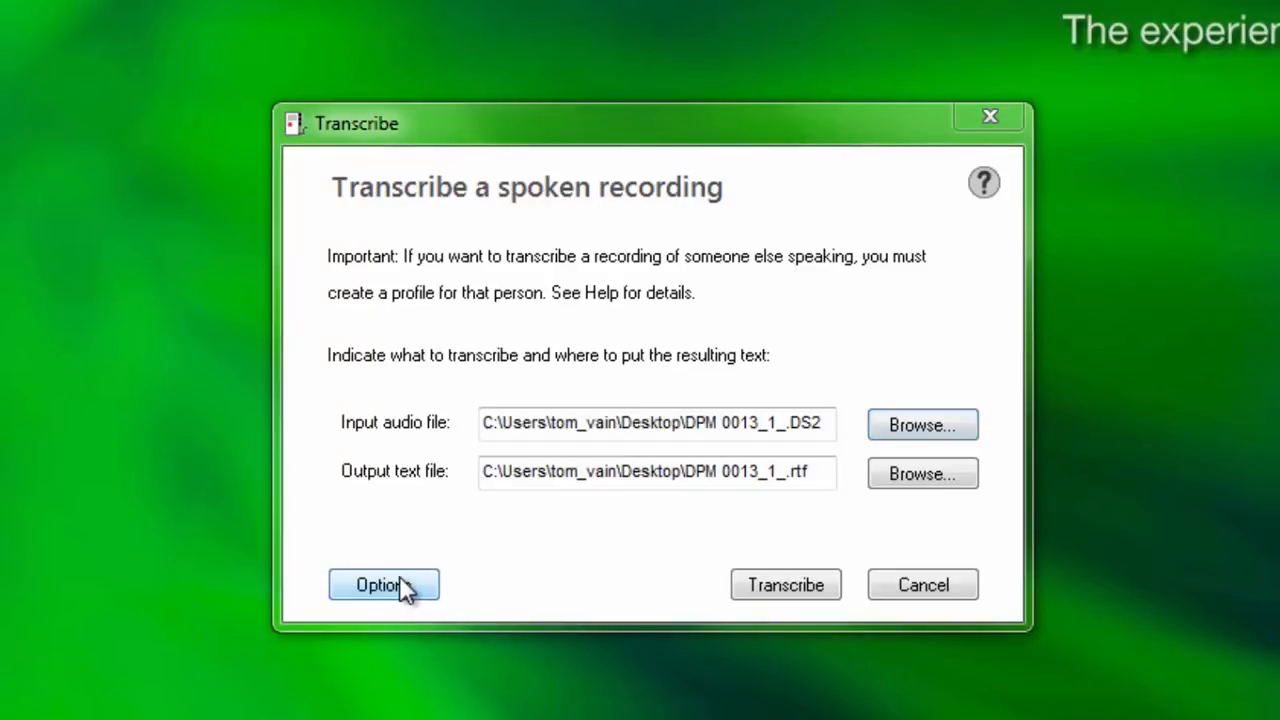
click(384, 584)
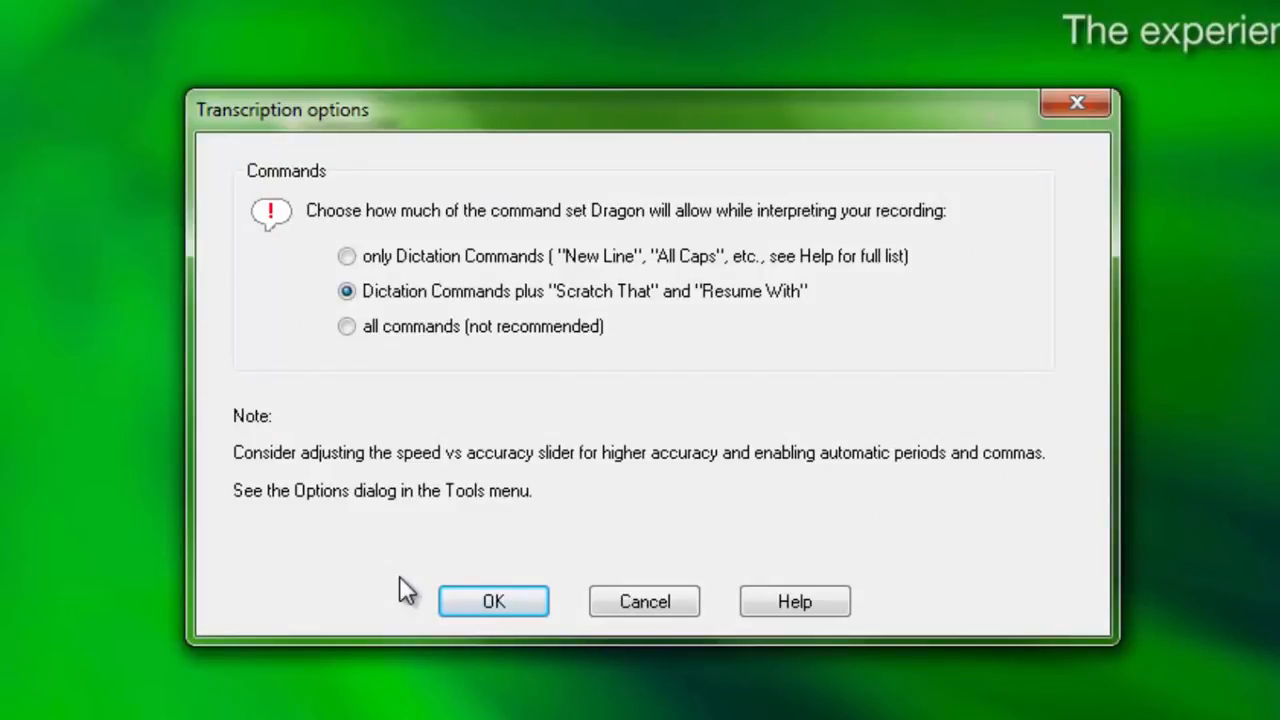
click(492, 600)
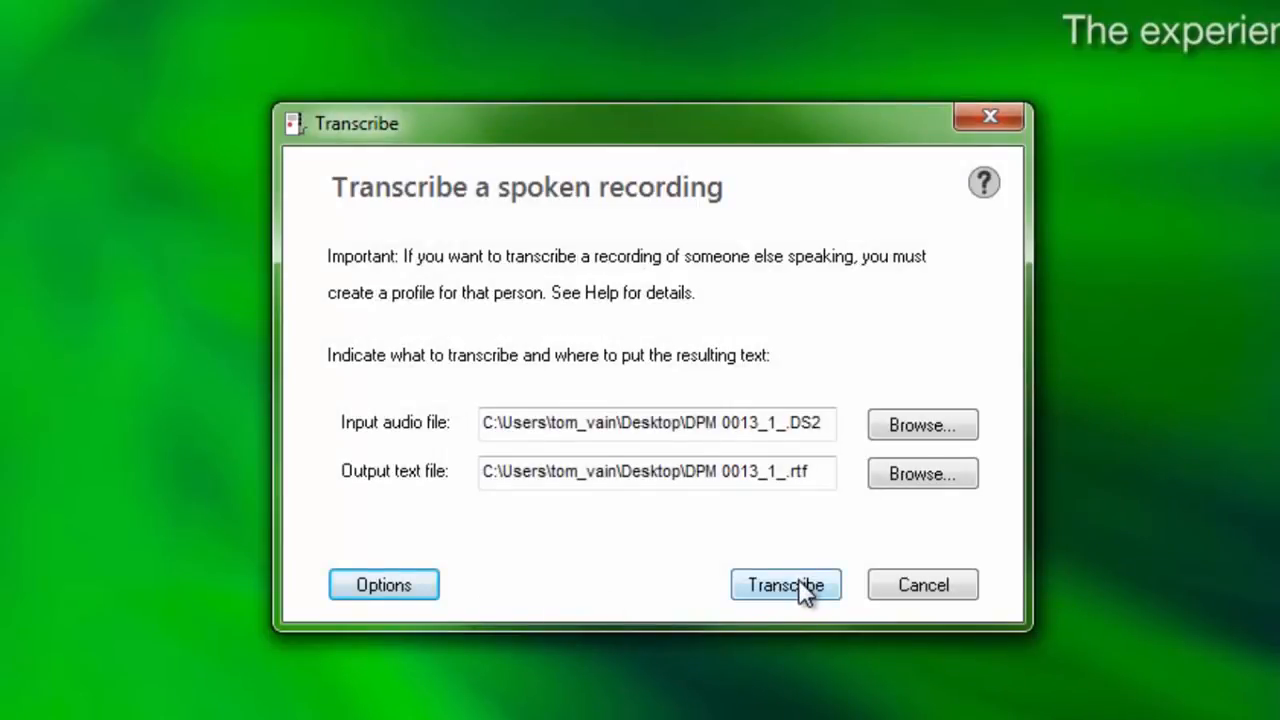
click(784, 584)
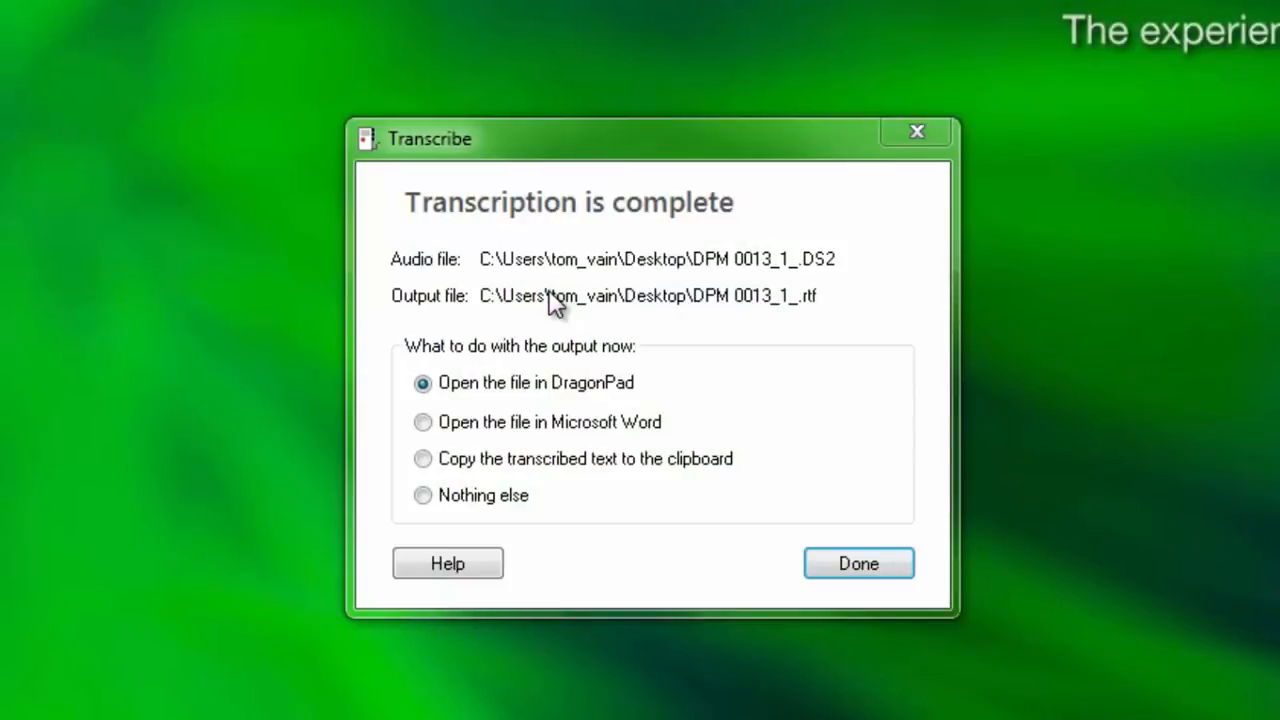
mouse_move(720, 350)
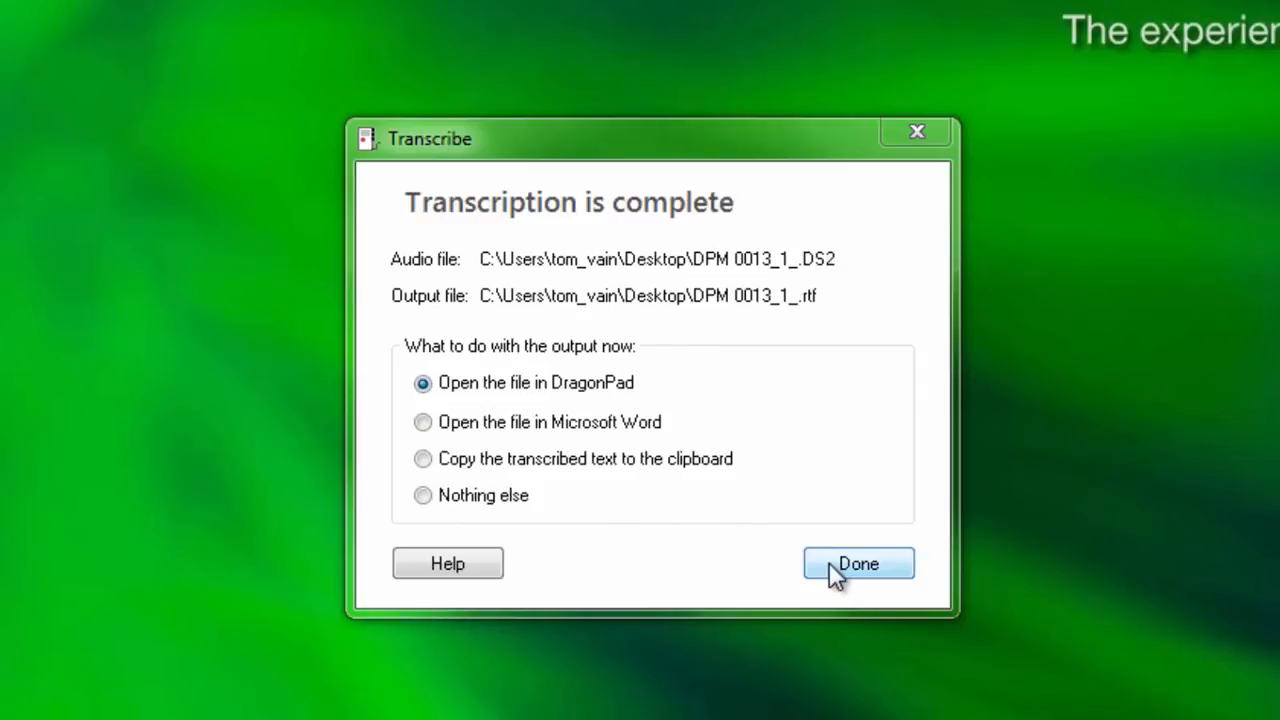
Finish with Done so DPM 0013_1_.rtf opens in DragonPad.
click(856, 564)
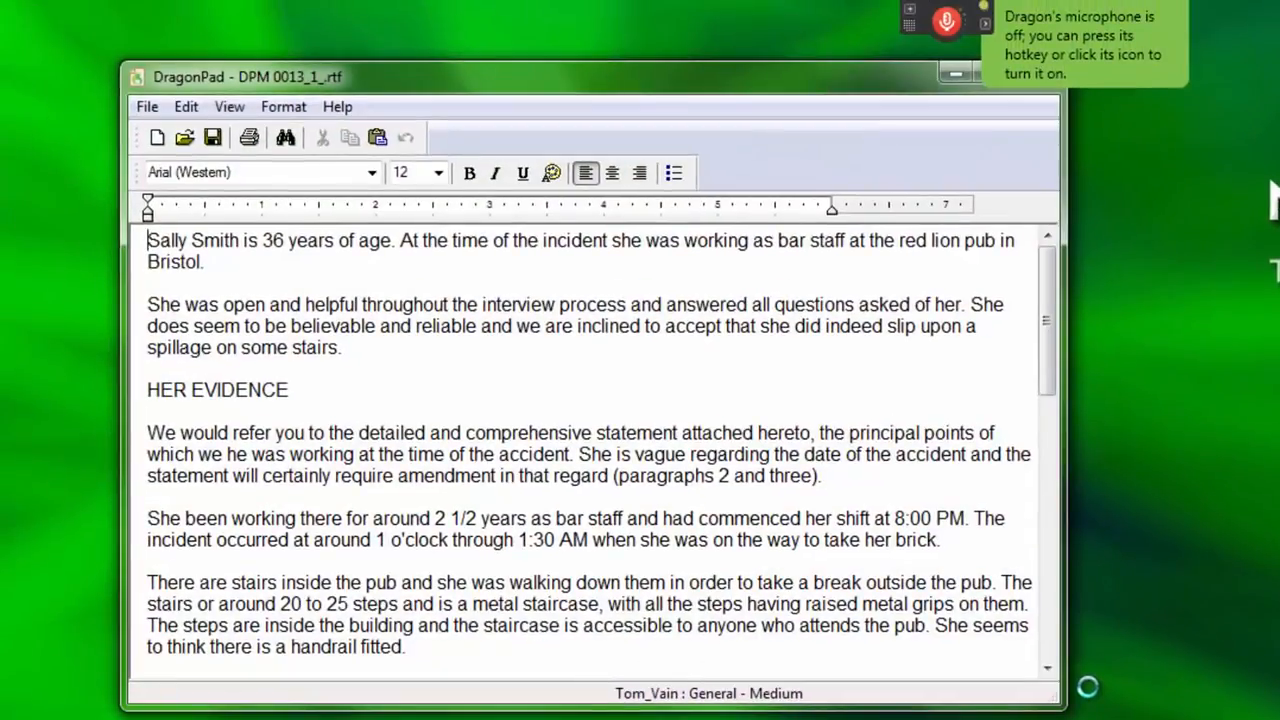